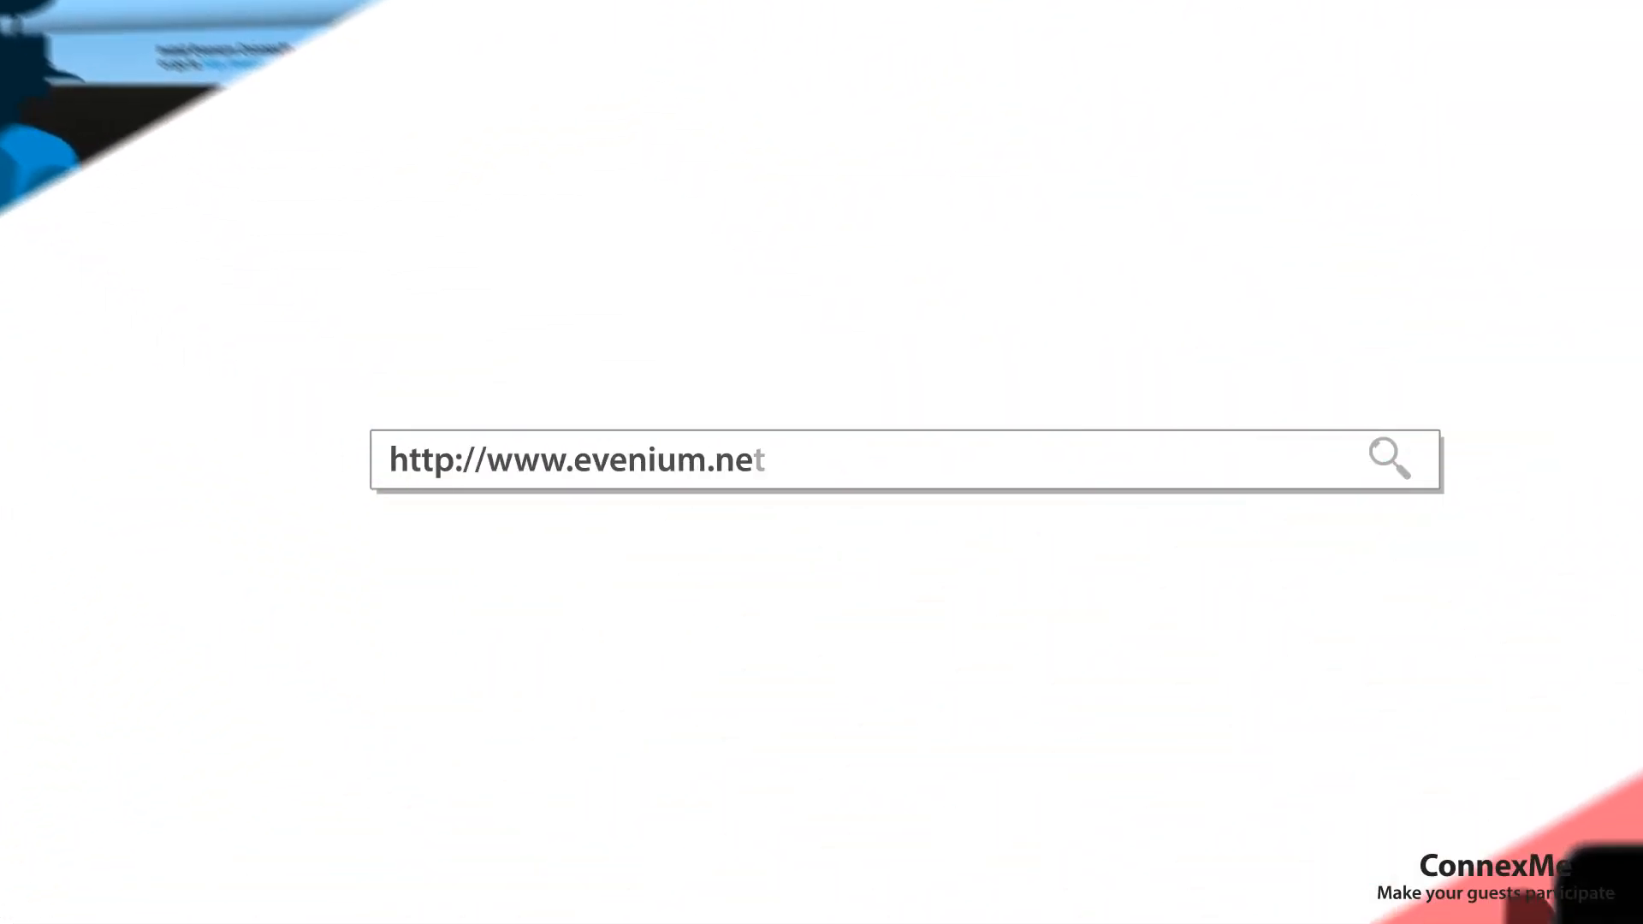
Navigate from the event overview to the ConnexMe Polls page
type("/")
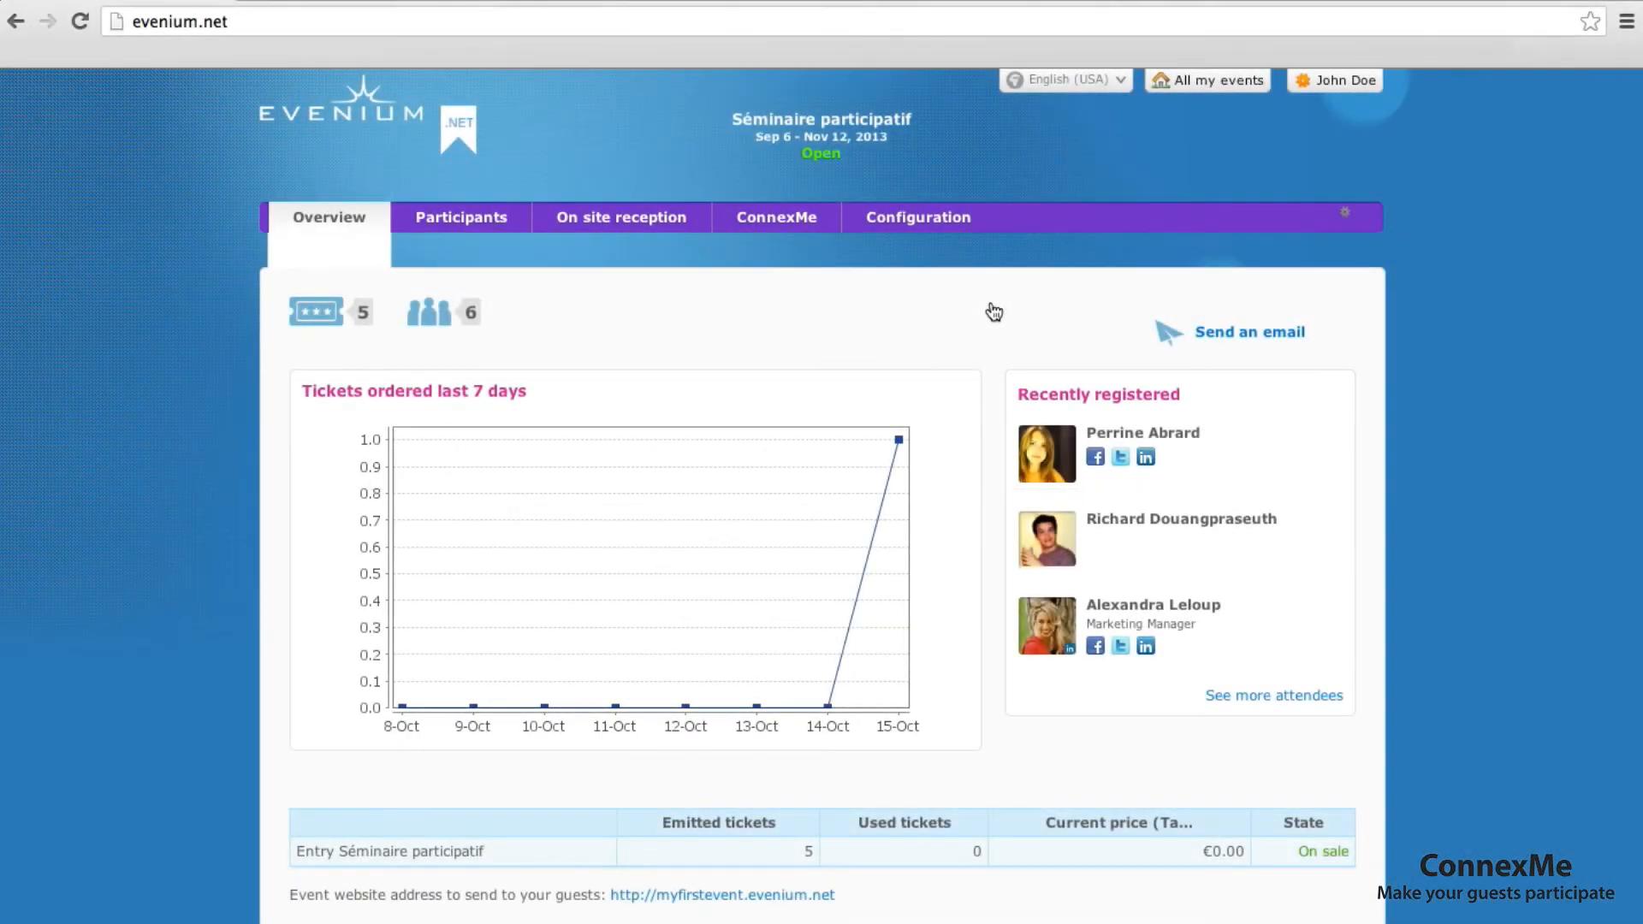
mouse_move(915, 286)
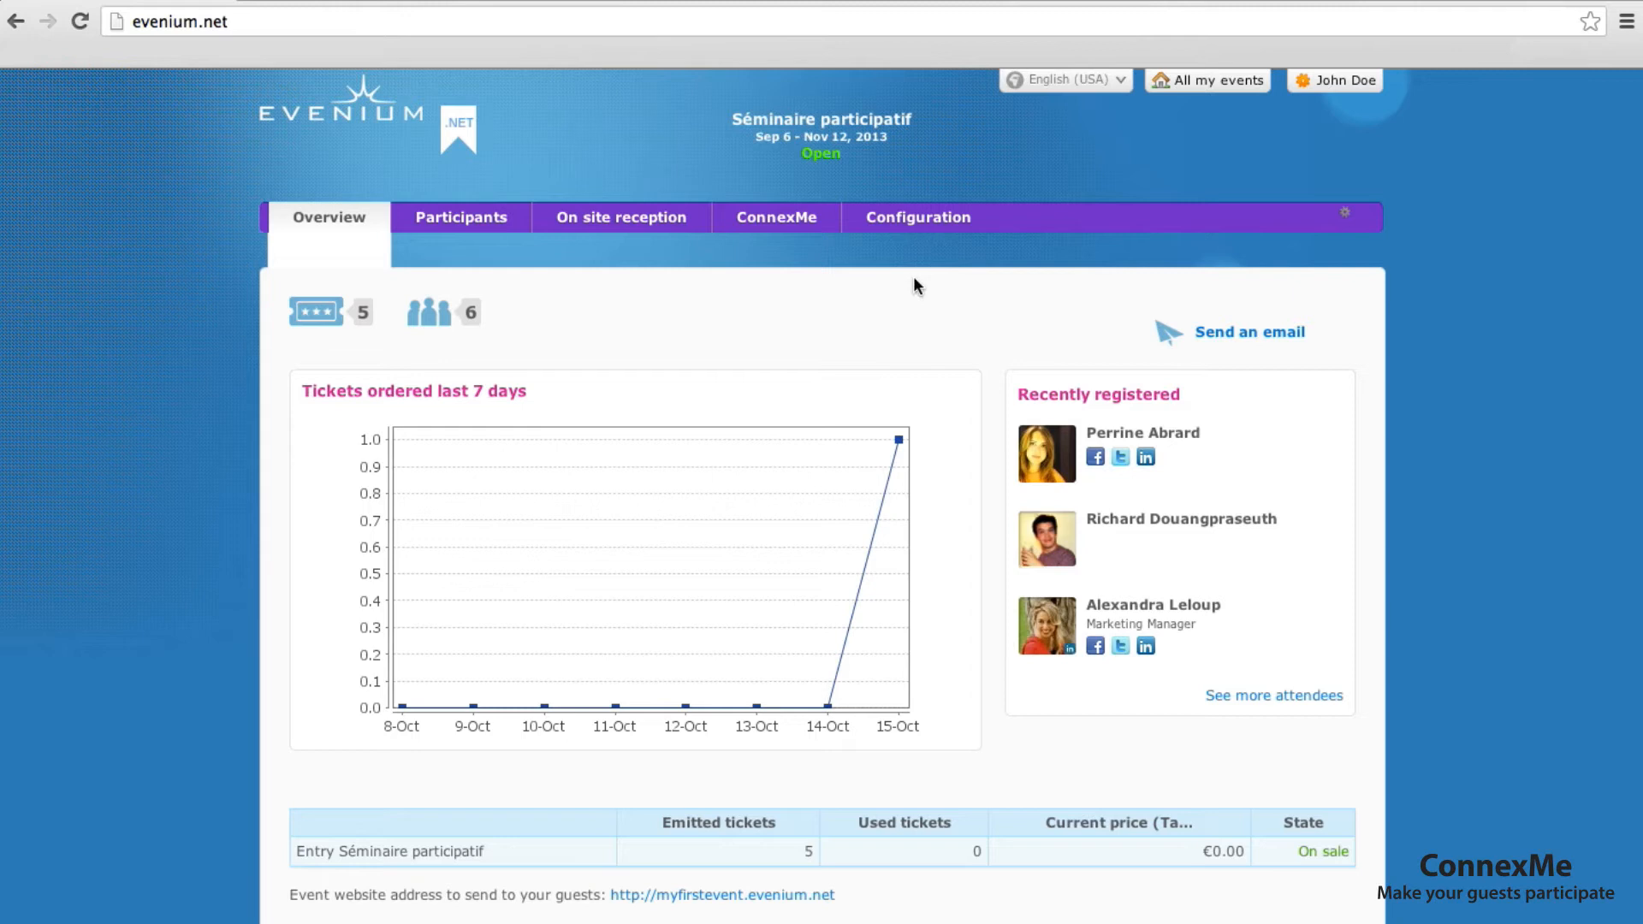
left_click(775, 217)
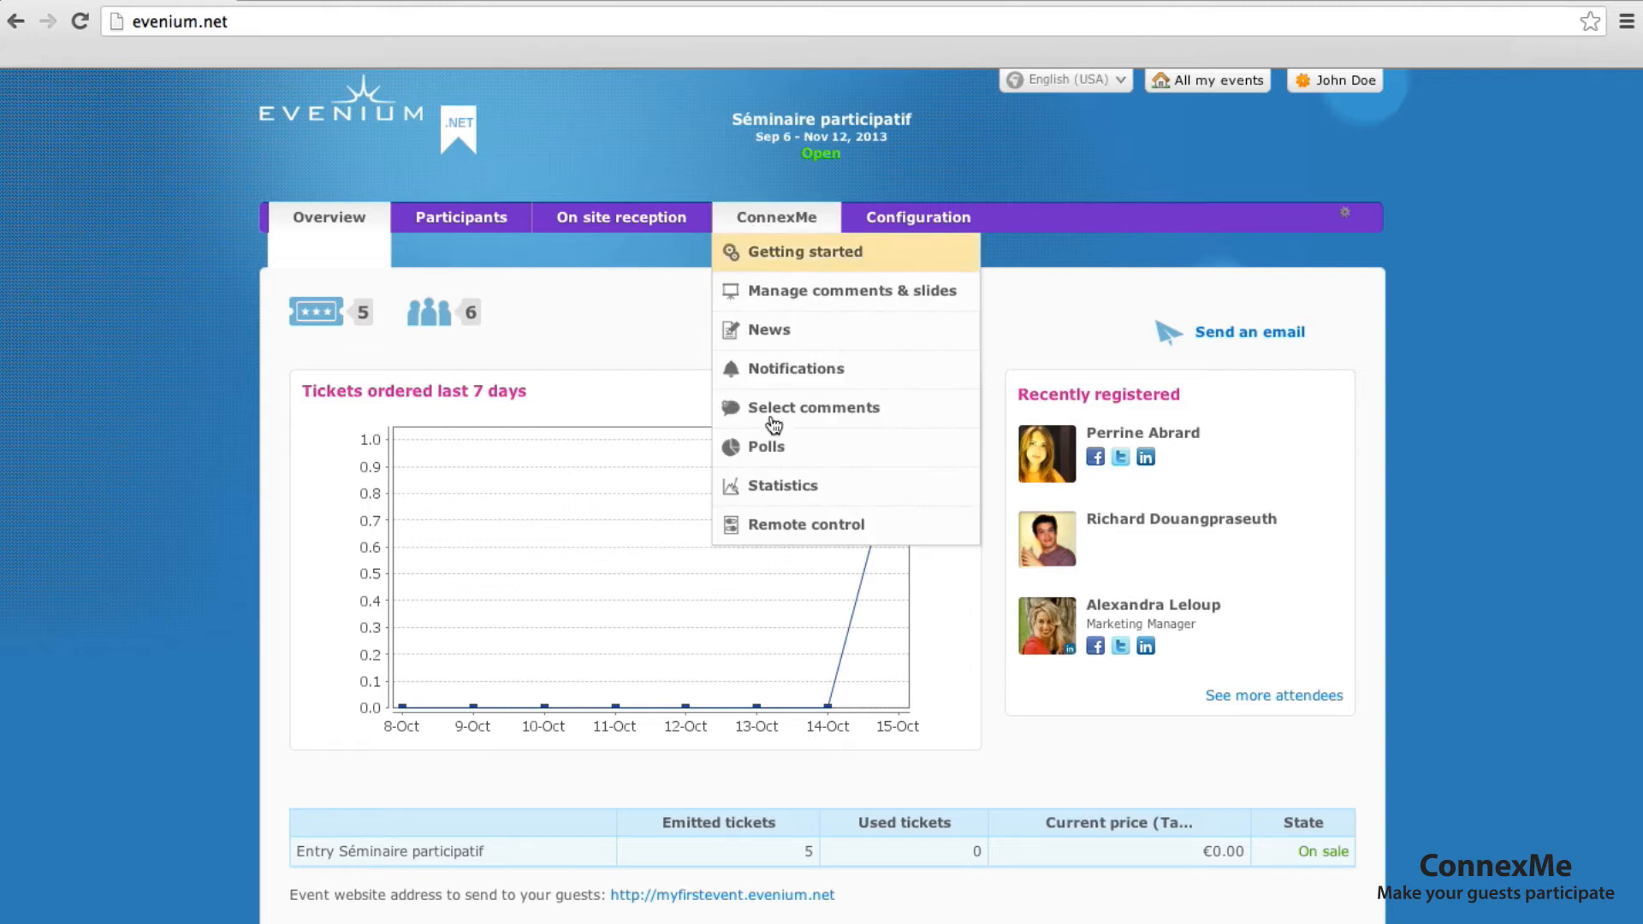
left_click(765, 446)
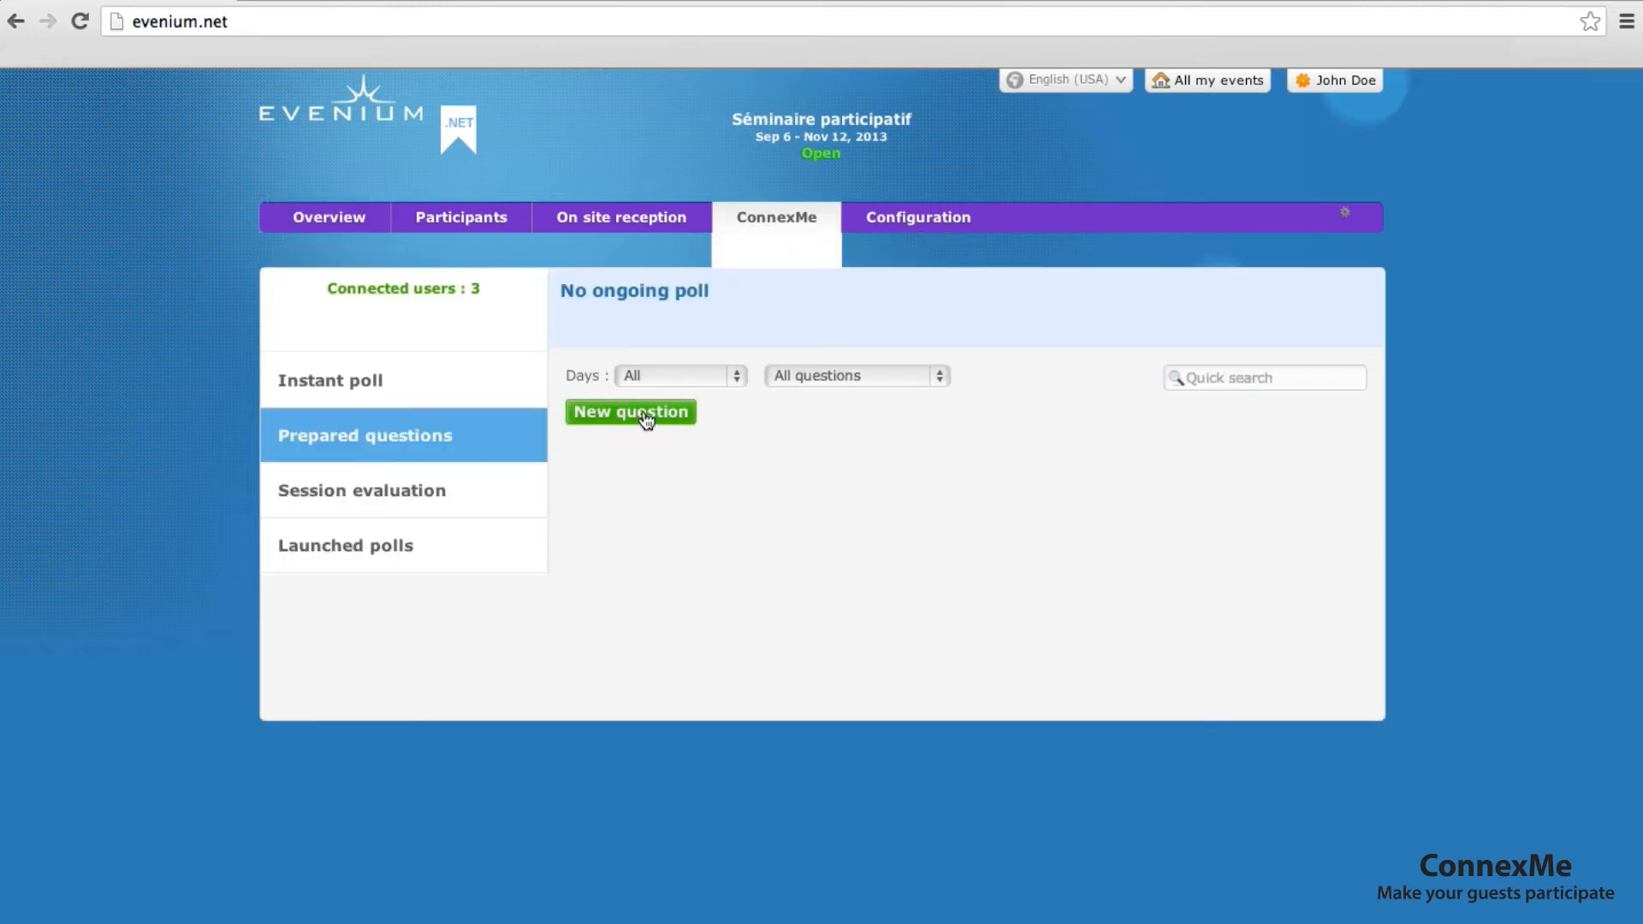
Start a new prepared question 'How can you improve sales?' allowing several answers
left_click(629, 410)
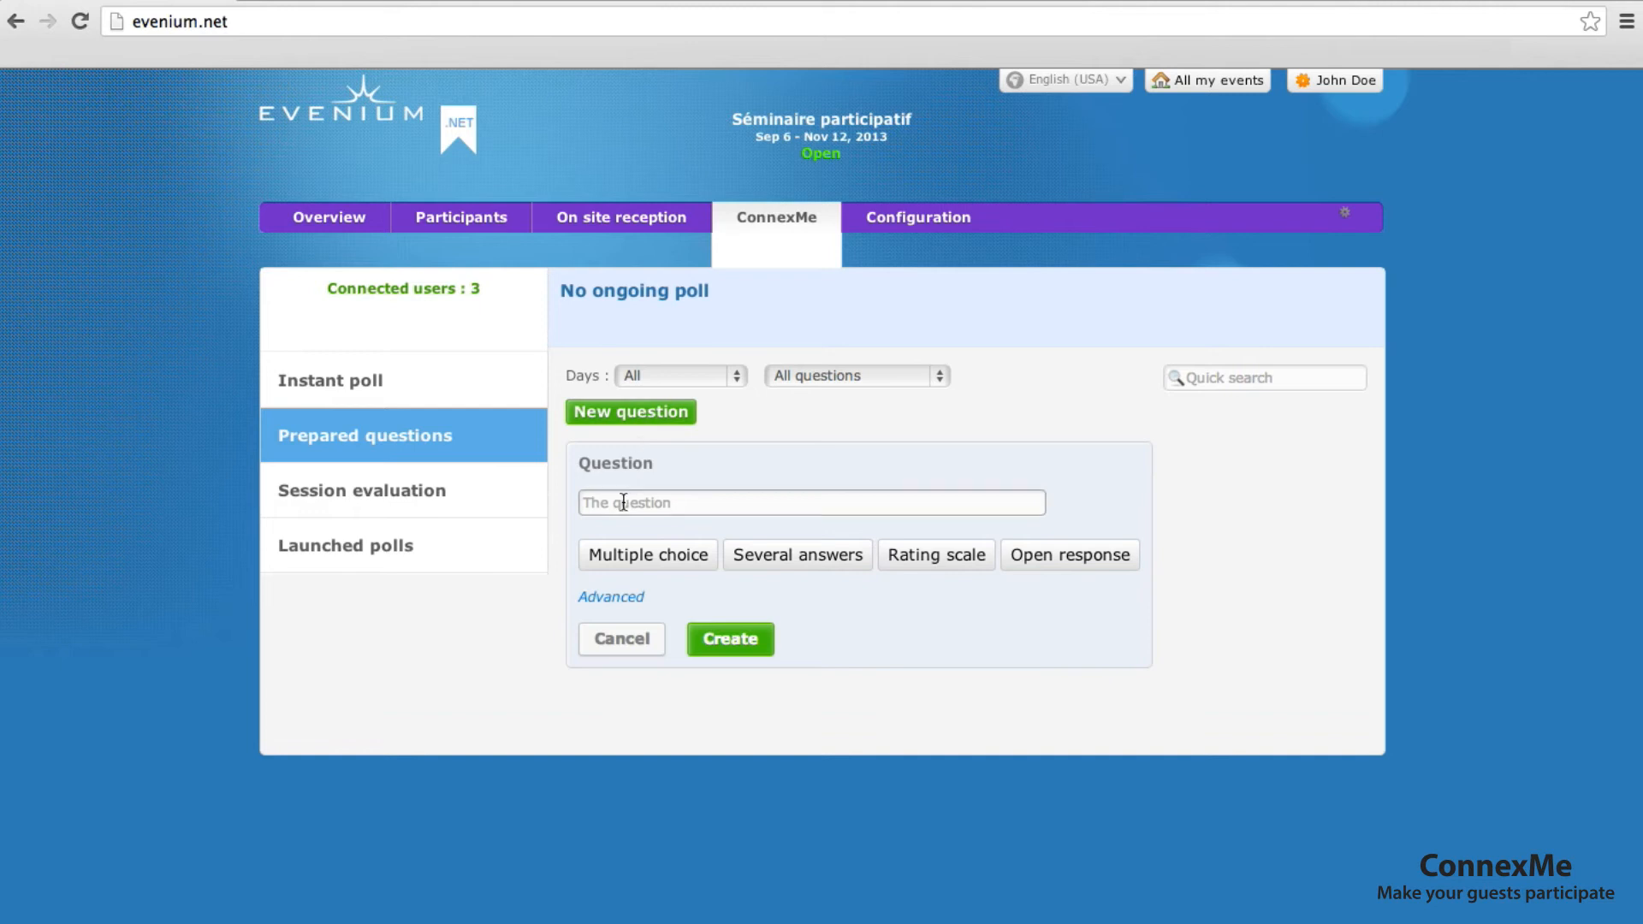
type("How can you improve sales?")
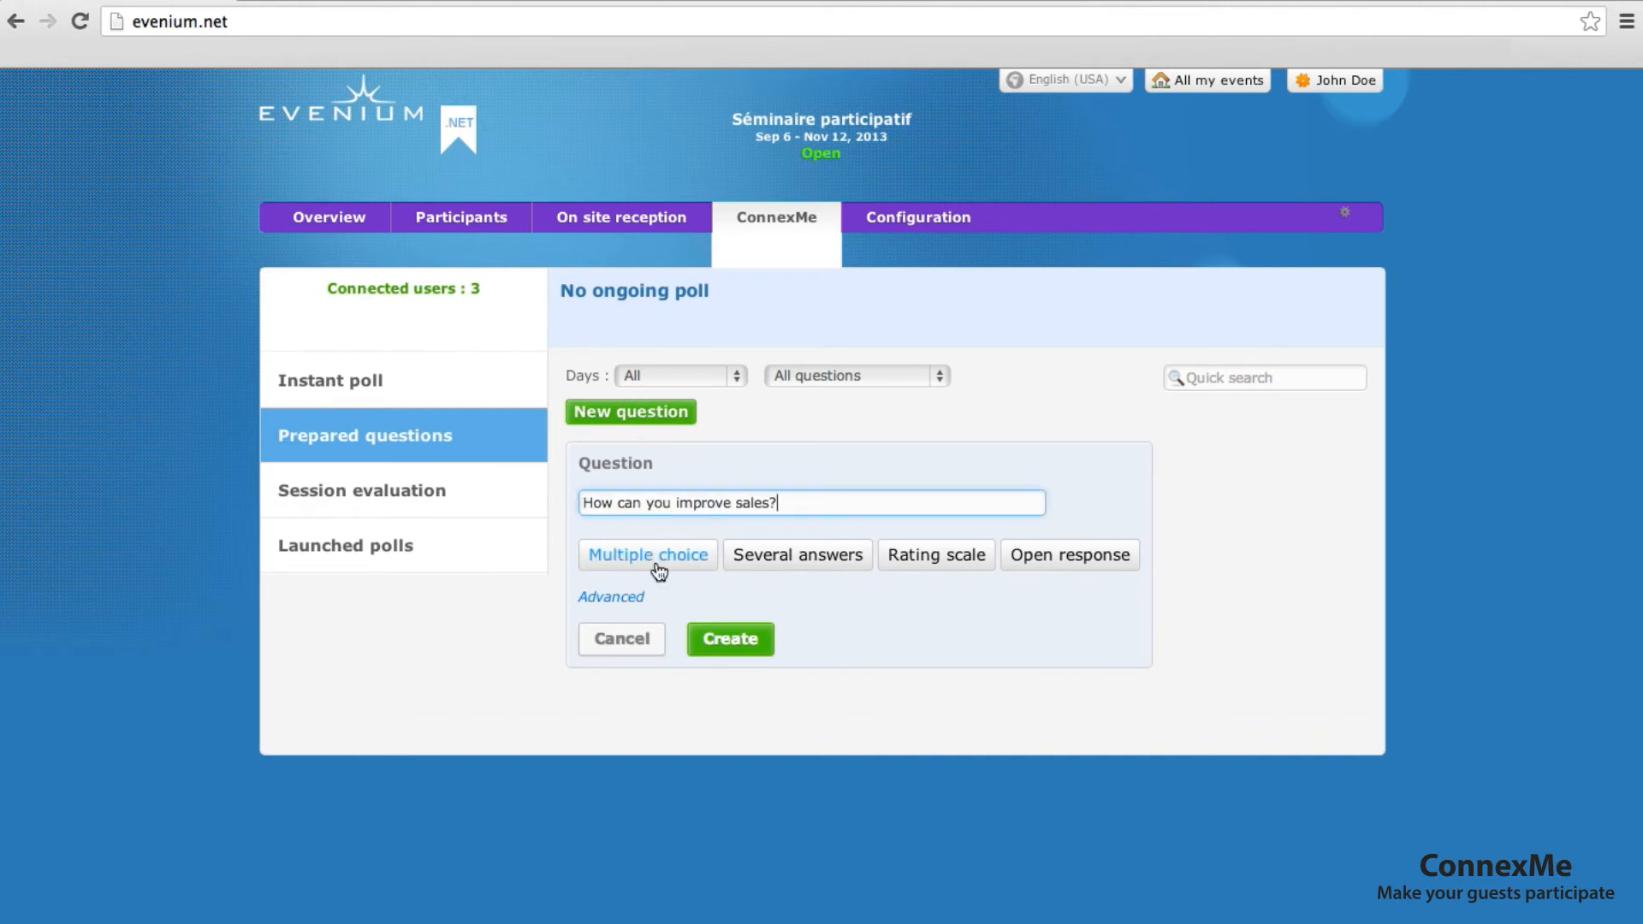
left_click(795, 554)
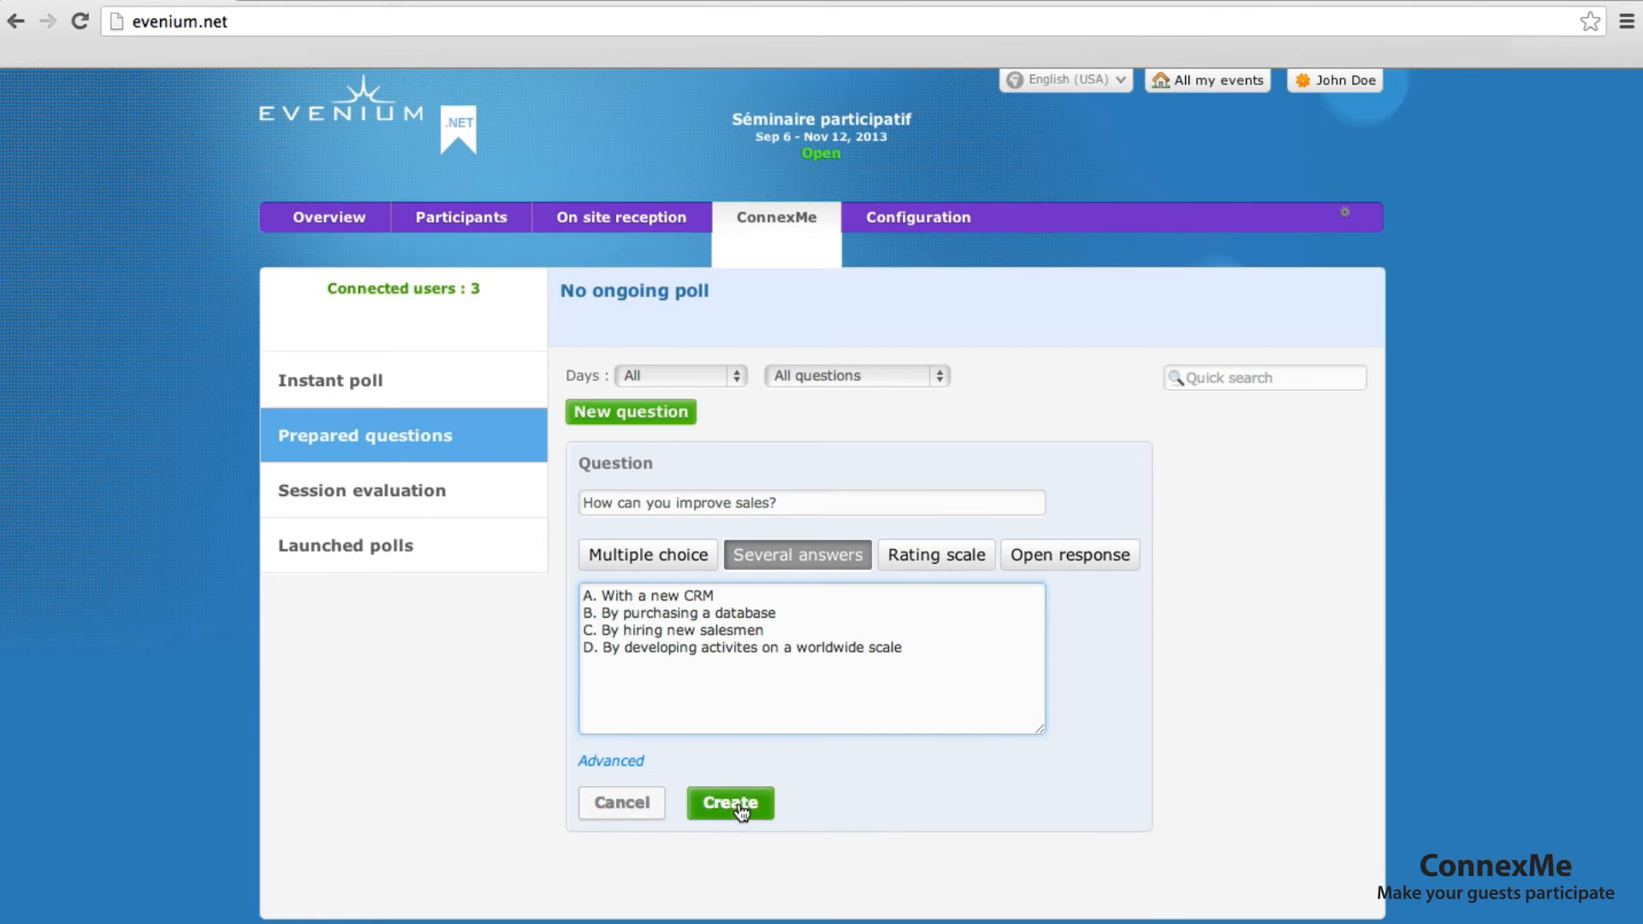
Create the question and launch it as a live poll
left_click(731, 802)
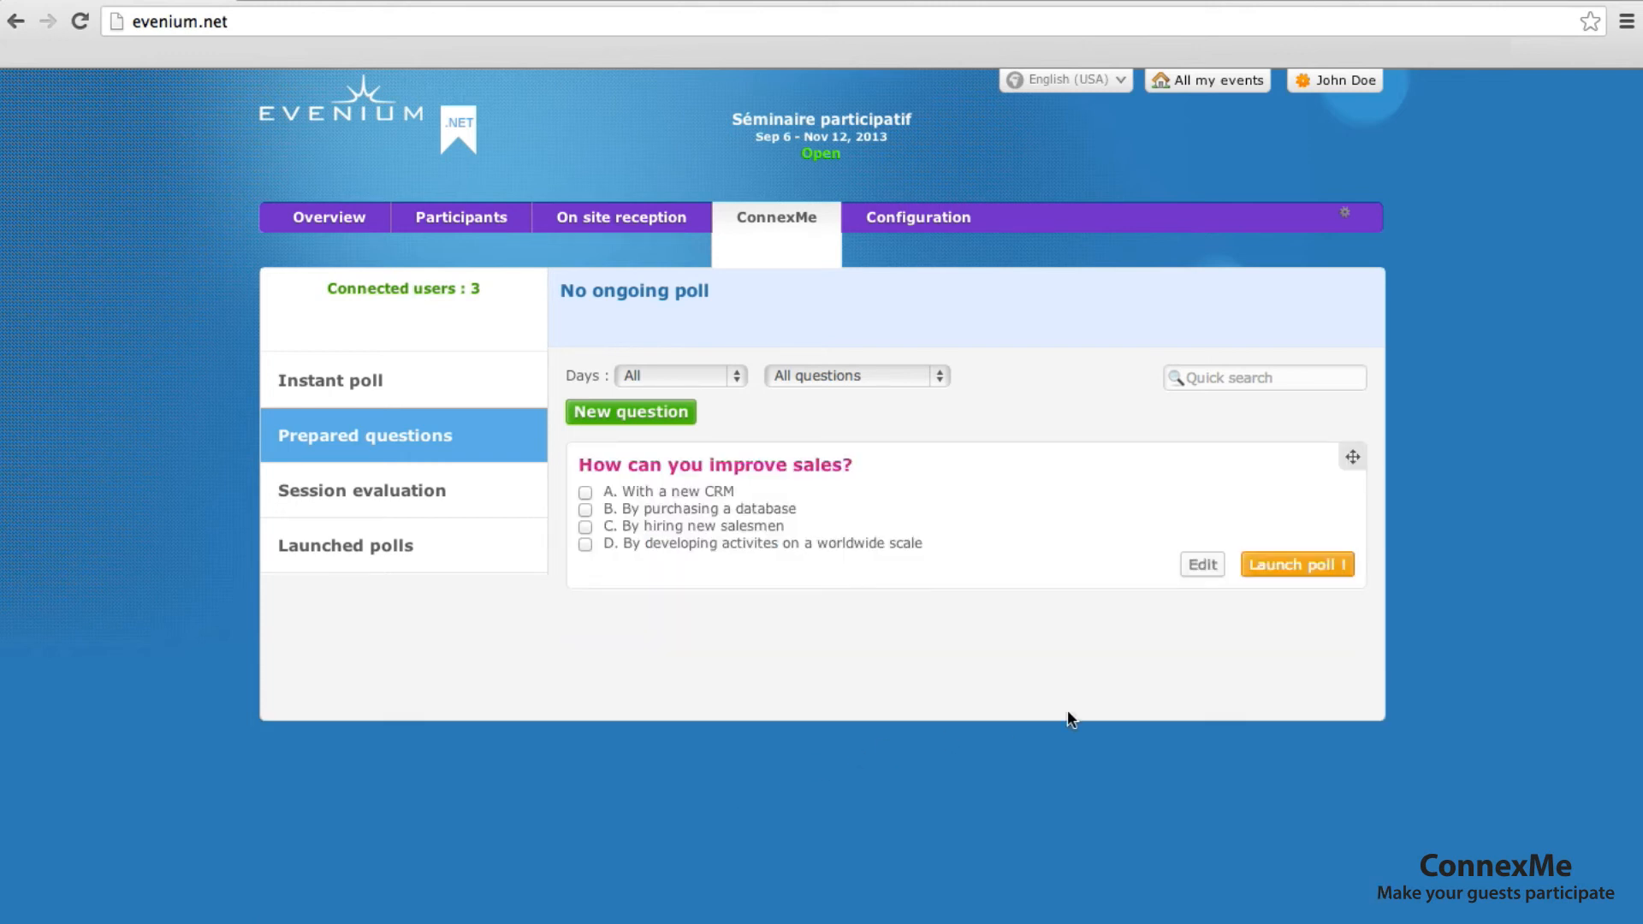
left_click(1295, 563)
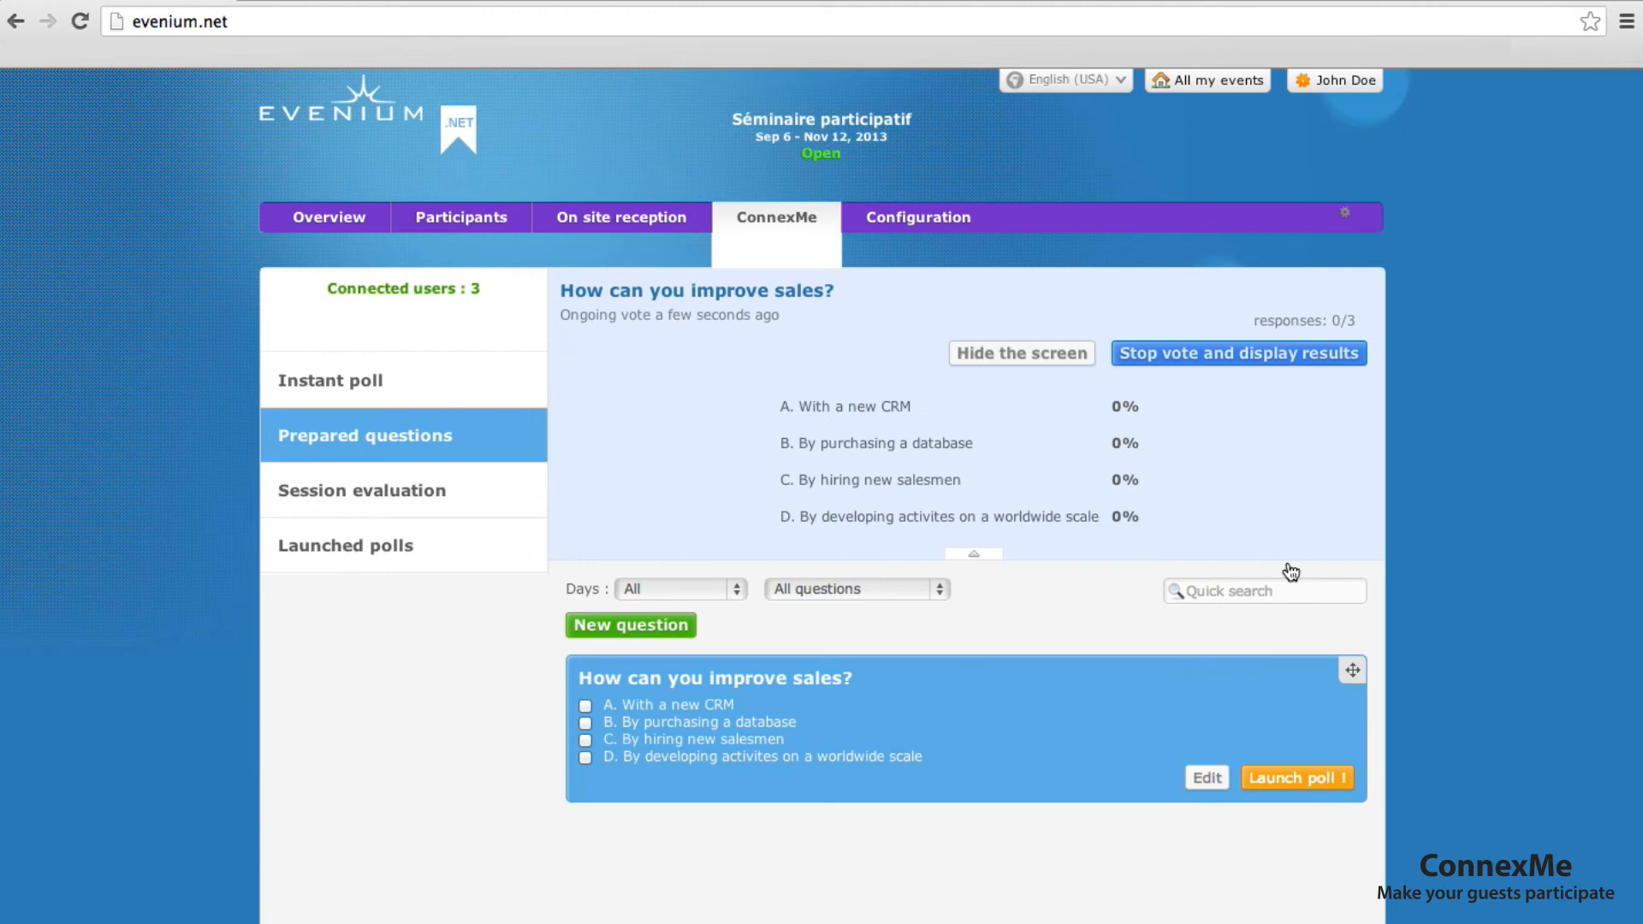